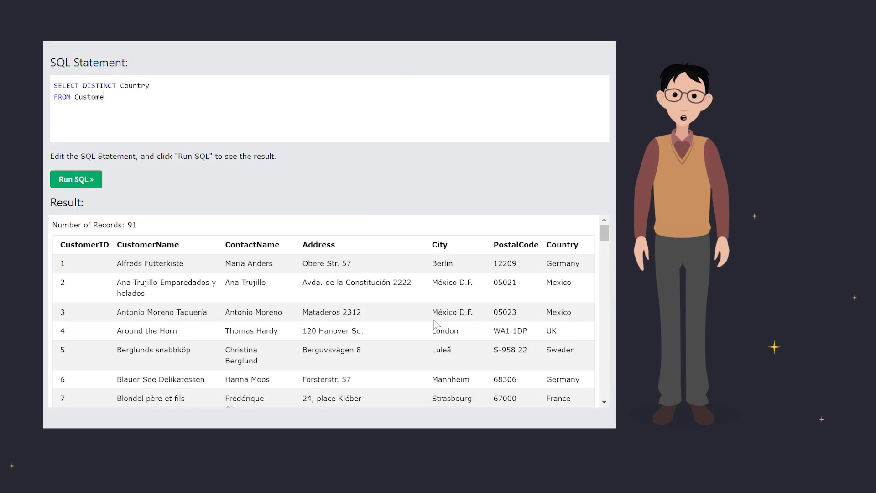
# Run SELECT DISTINCT Country FROM Customers, returning 21 unique countries
pyautogui.click(77, 178)
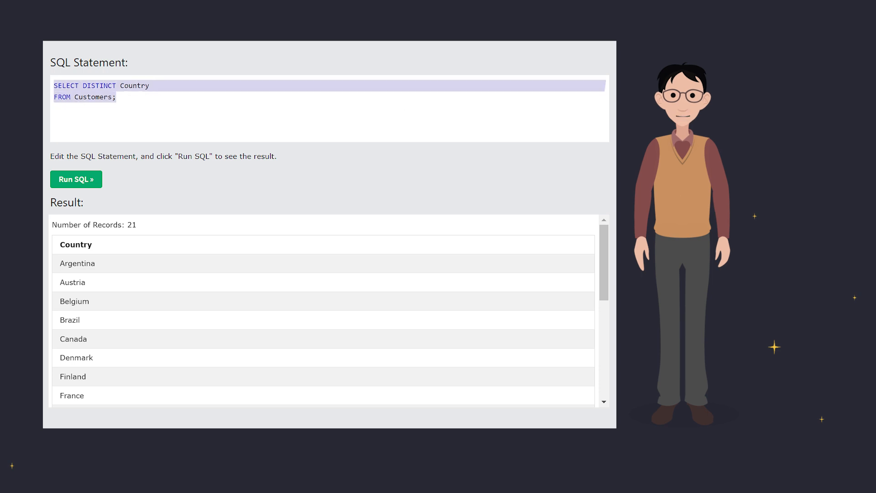
# Run SELECT COUNT(DISTINCT Country) FROM Customers, returning a single count of 21
pyautogui.write('SELECT COUNT(D')
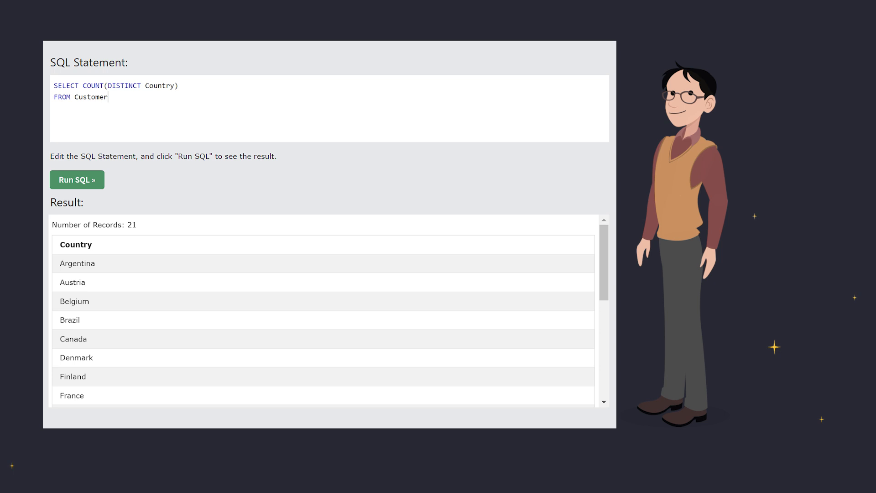
pyautogui.click(76, 179)
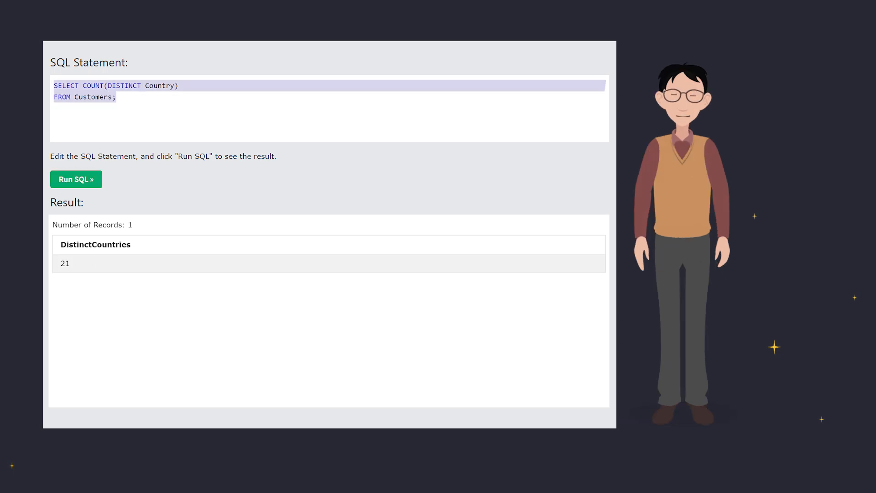
# Write SELECT Count(*) AS DistinctCountries FROM (SELECT DISTINCT Country FROM Customers);
pyautogui.write('SELECT Count(*) AS Distinct')
pyautogui.write('FROM (SELECT DISTI')
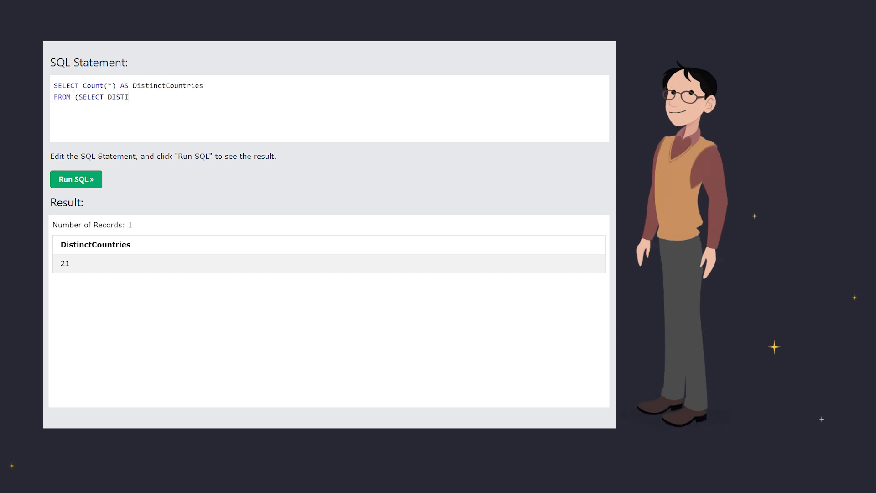
pyautogui.write('NCT Country FROM Customers);')
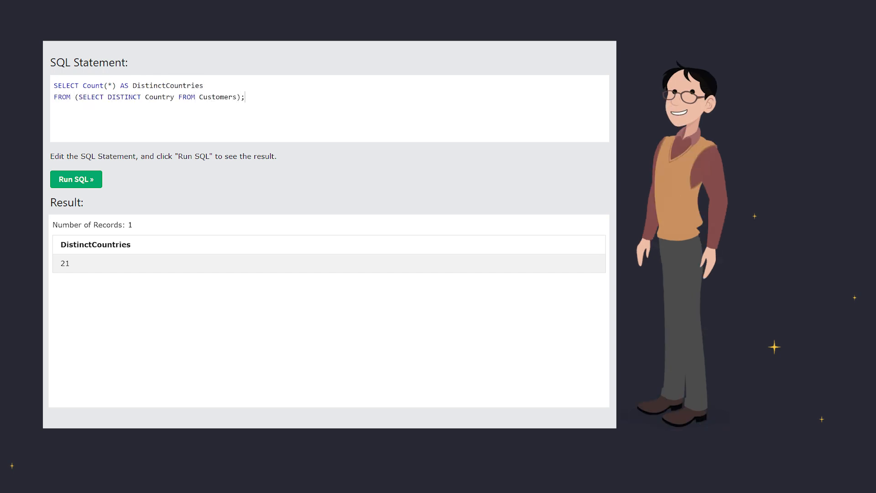